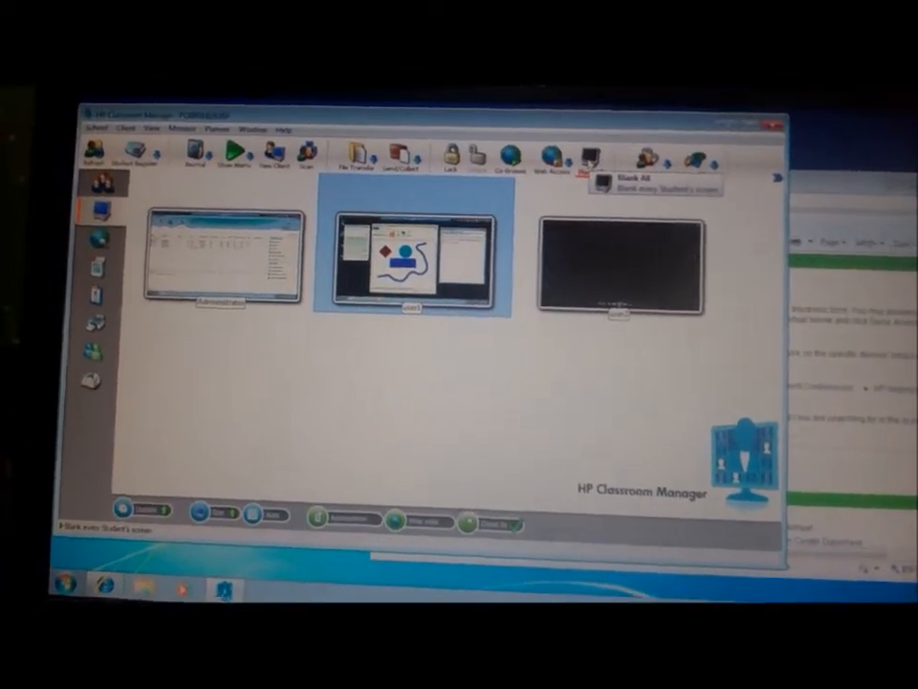
# - Blank all three student screens at once with Blank All so every thumbnail shows black
pyautogui.click(593, 156)
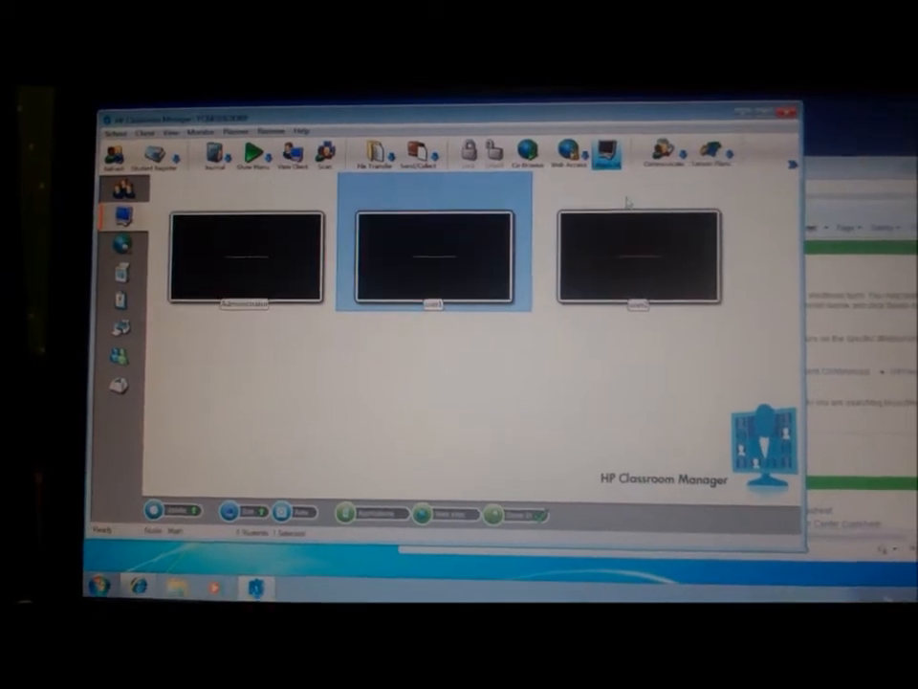